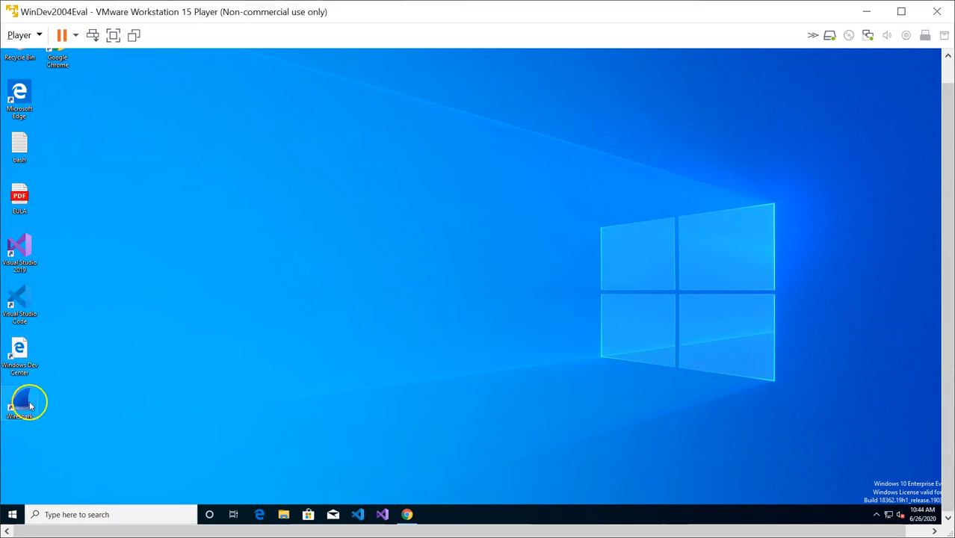
Launch Wireshark from the desktop shortcut to reach its welcome screen of capture interfaces
double_click(27, 404)
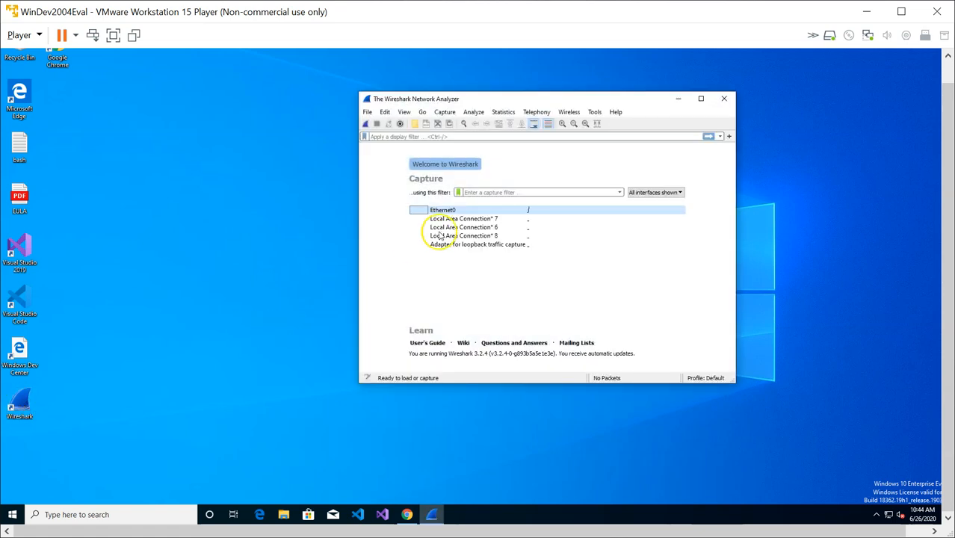
mouse_move(604, 63)
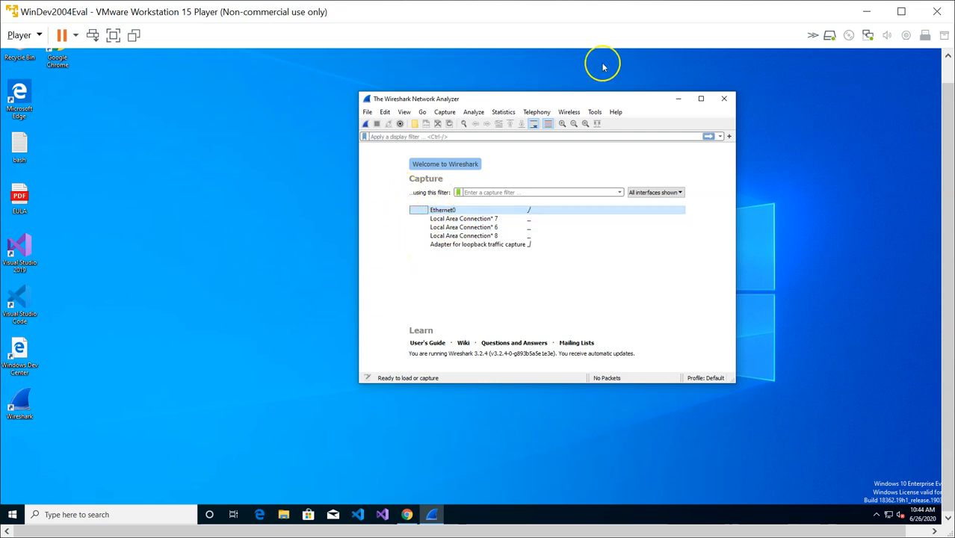
mouse_move(373, 156)
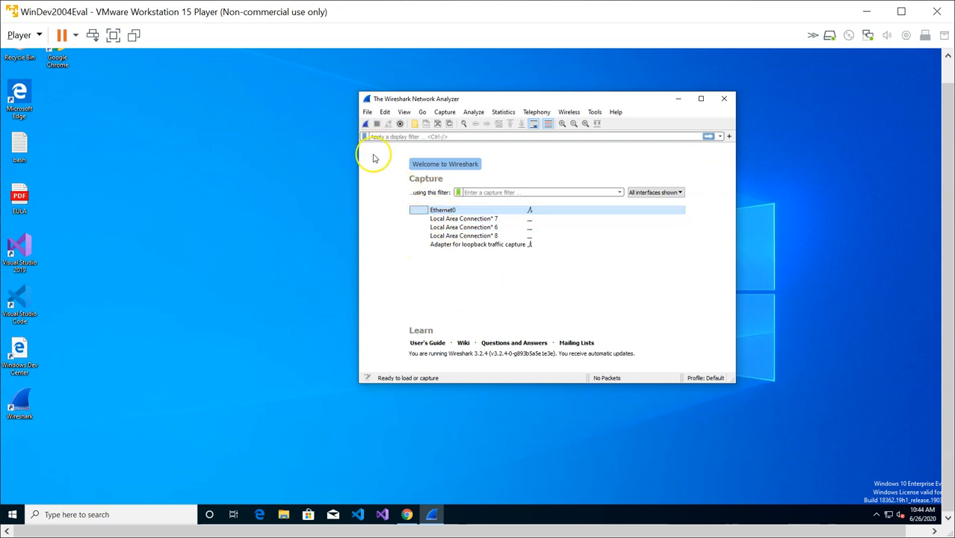
mouse_move(366, 123)
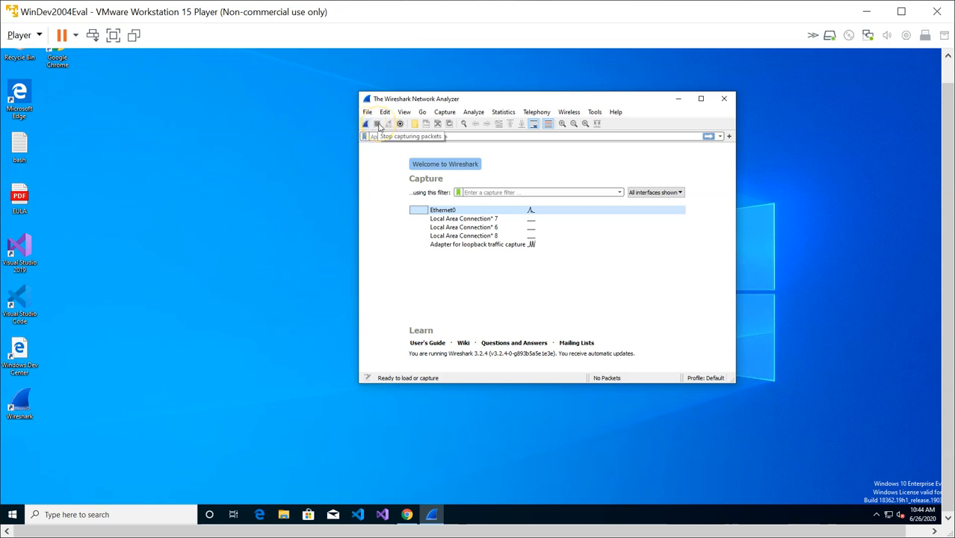
mouse_move(405, 198)
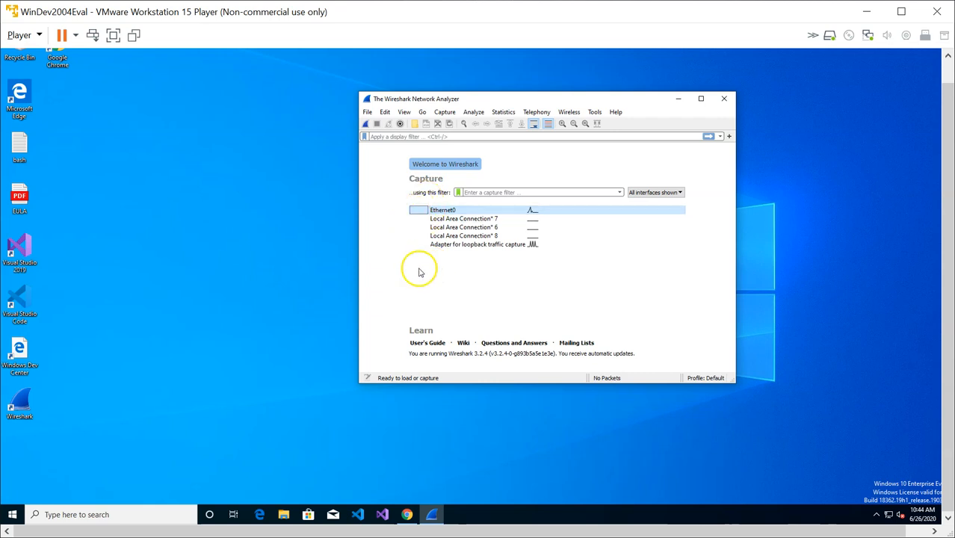
mouse_move(518, 208)
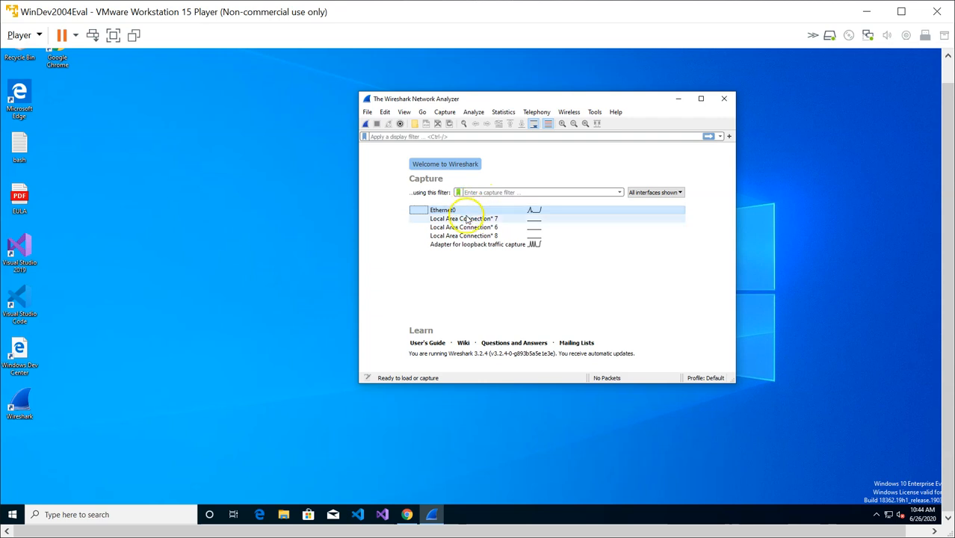
mouse_move(469, 245)
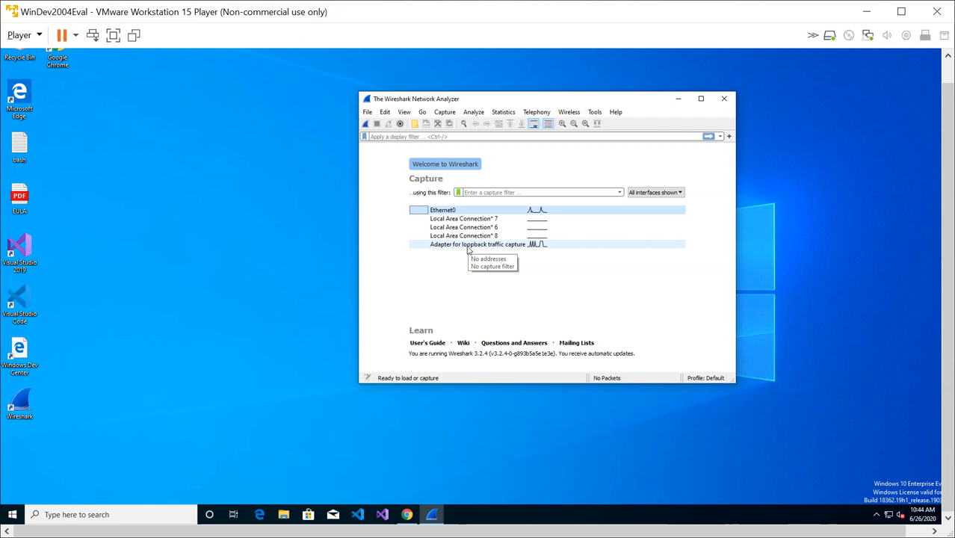
mouse_move(568, 219)
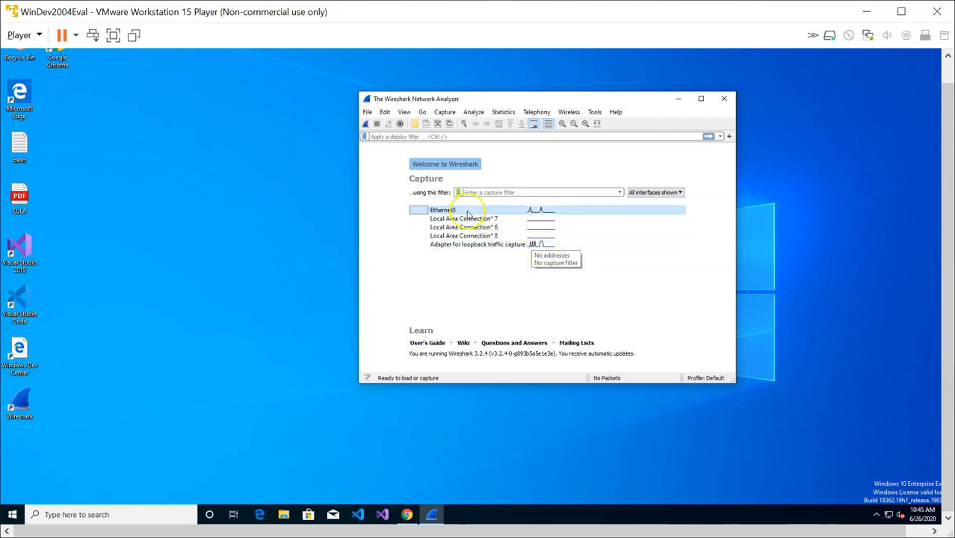
mouse_move(448, 209)
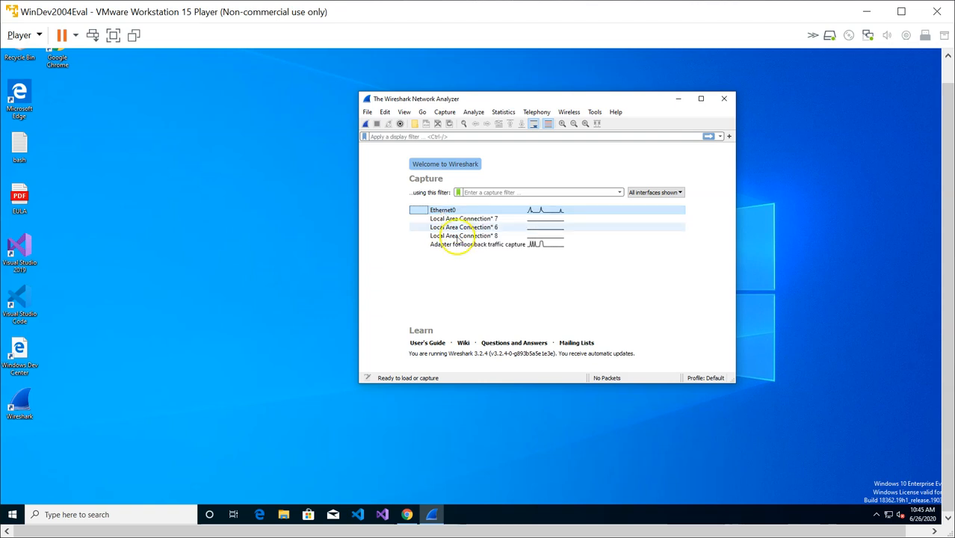
mouse_move(454, 245)
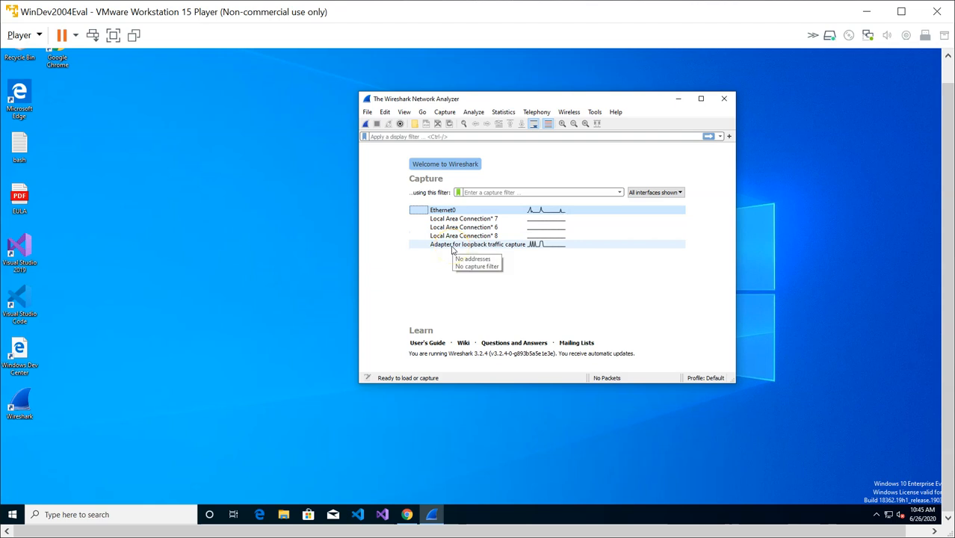
mouse_move(442, 209)
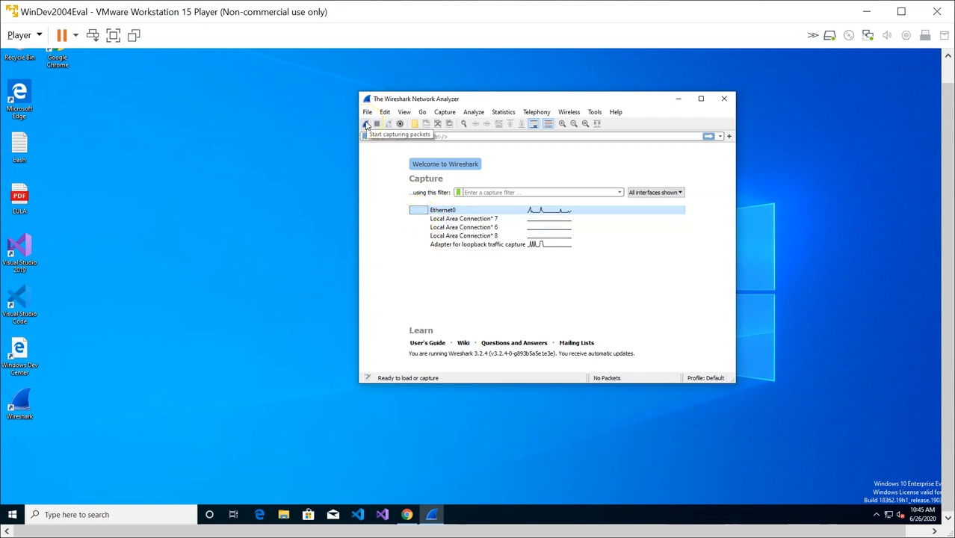
mouse_move(443, 209)
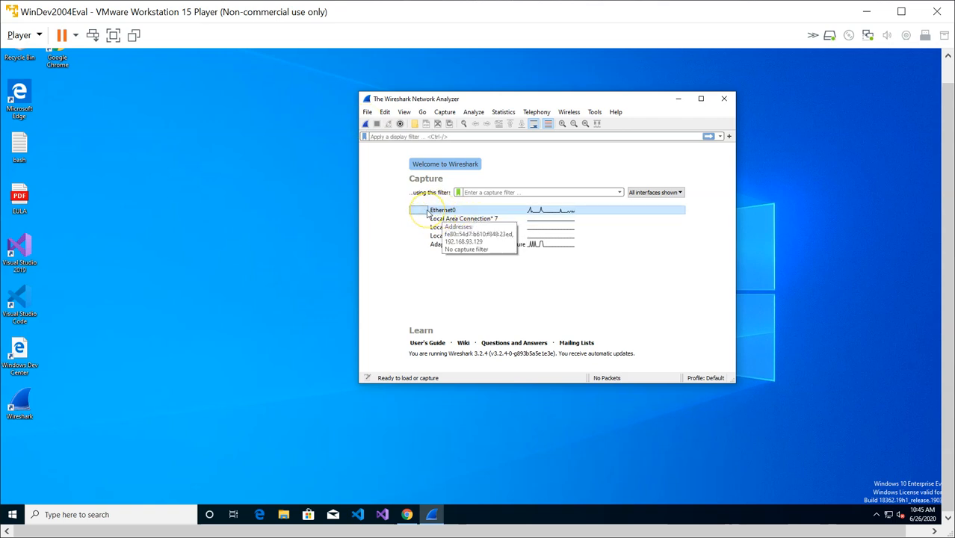
Begin a live capture on the Ethernet0 interface
double_click(440, 210)
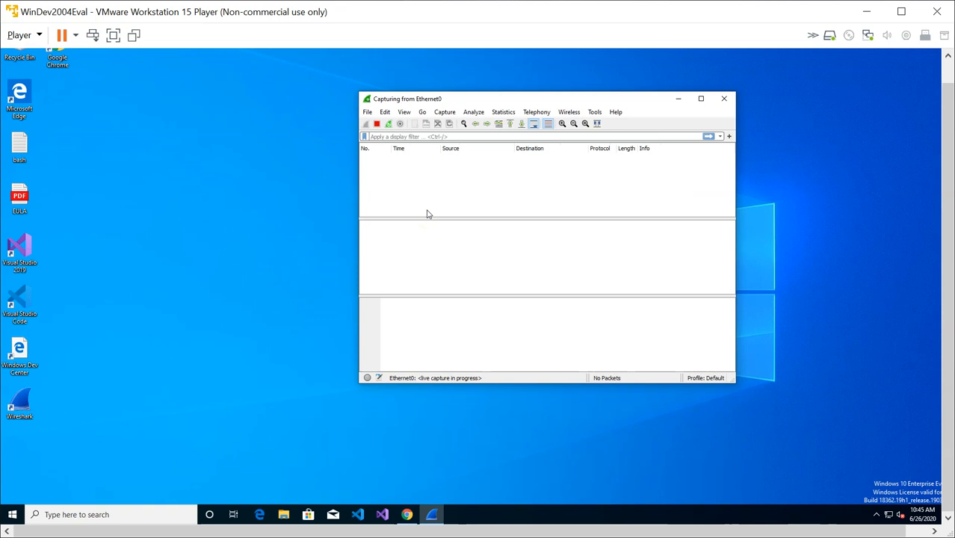
mouse_move(484, 150)
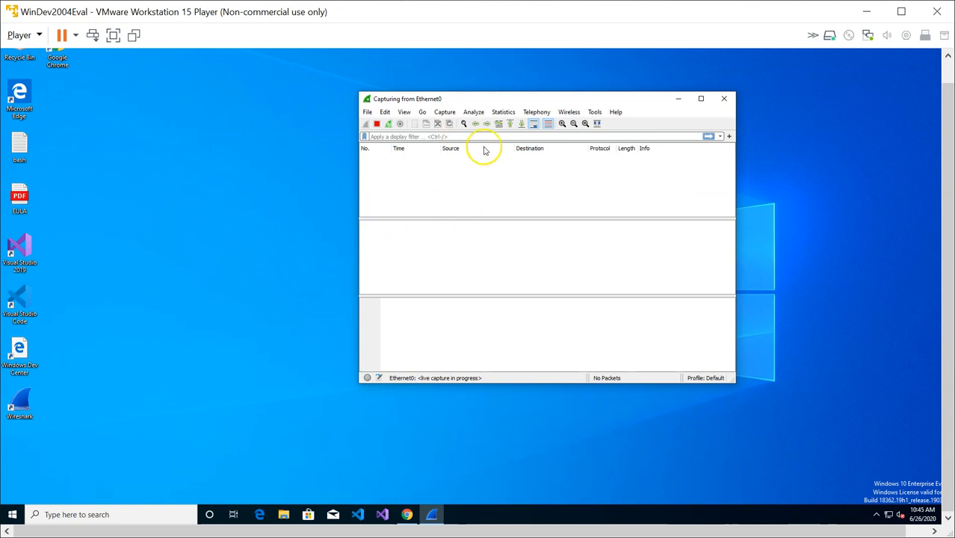
mouse_move(452, 212)
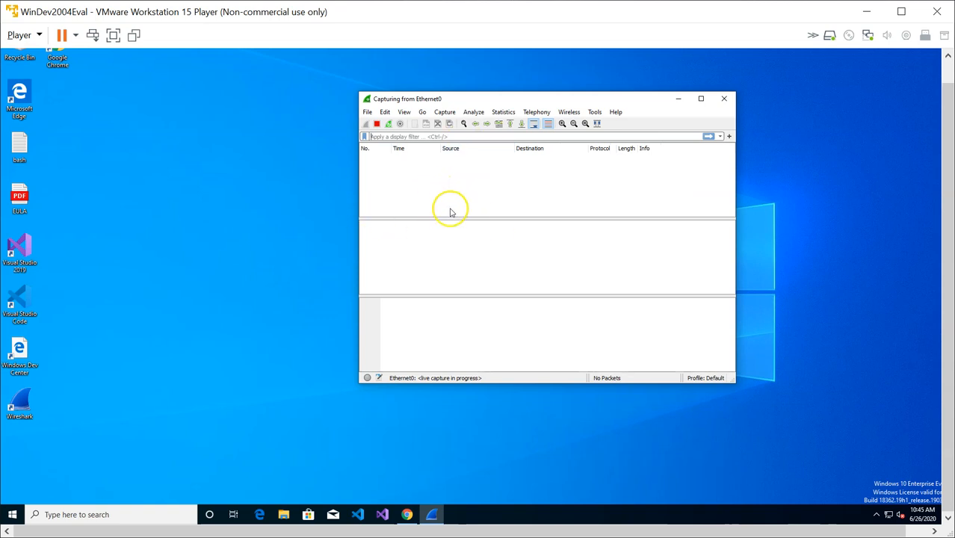
mouse_move(458, 153)
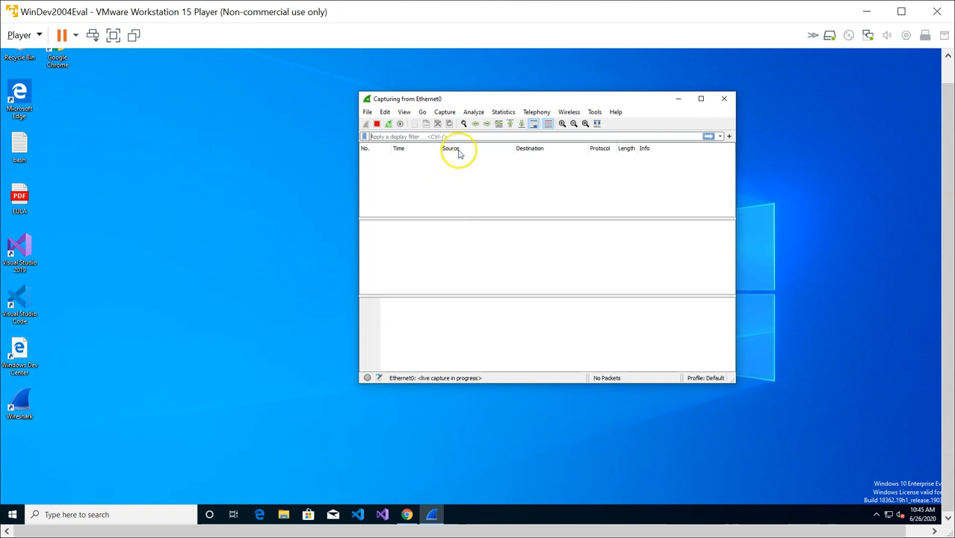
mouse_move(445, 193)
text(c)
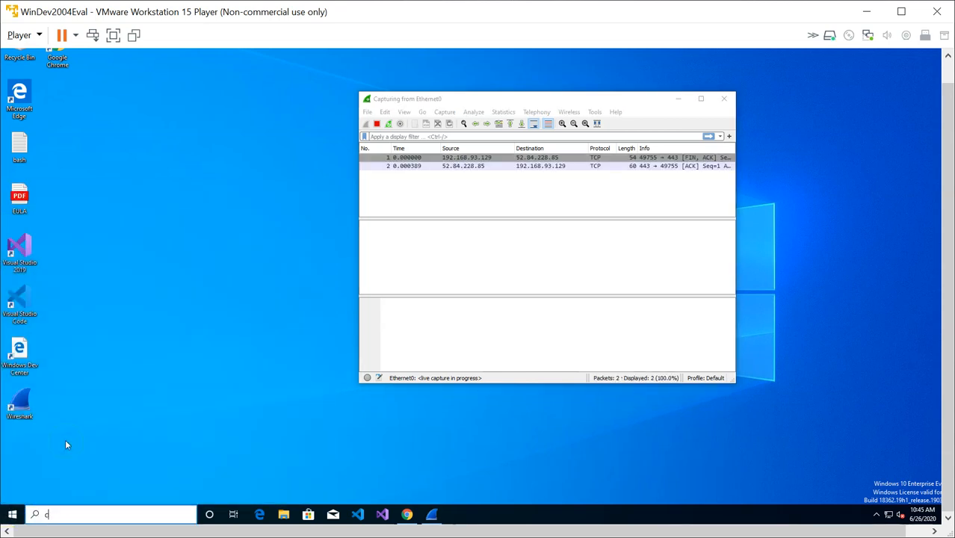
Run ipconfig in Command Prompt to show Ethernet0's address 192.168.93.129 and gateway 192.168.93.2
text(md)
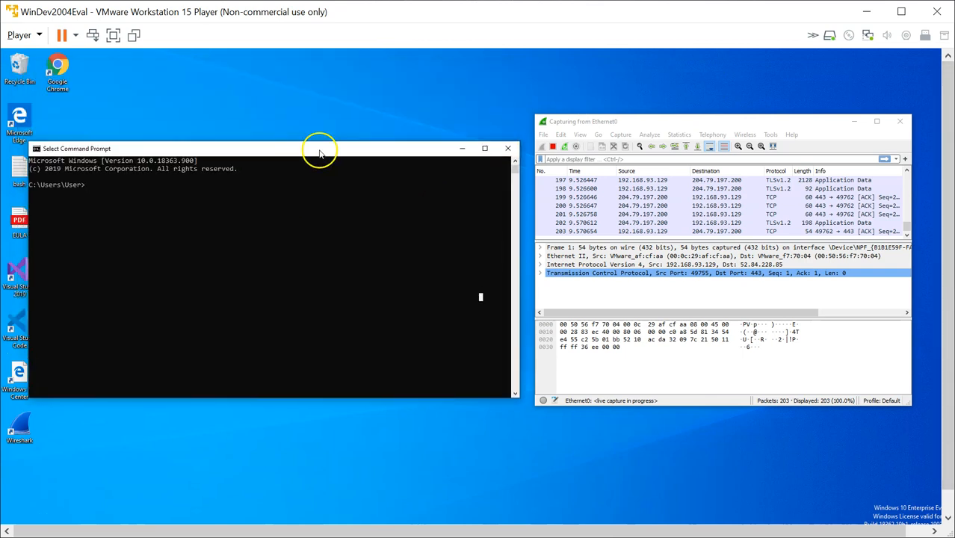
text(ipconfig)
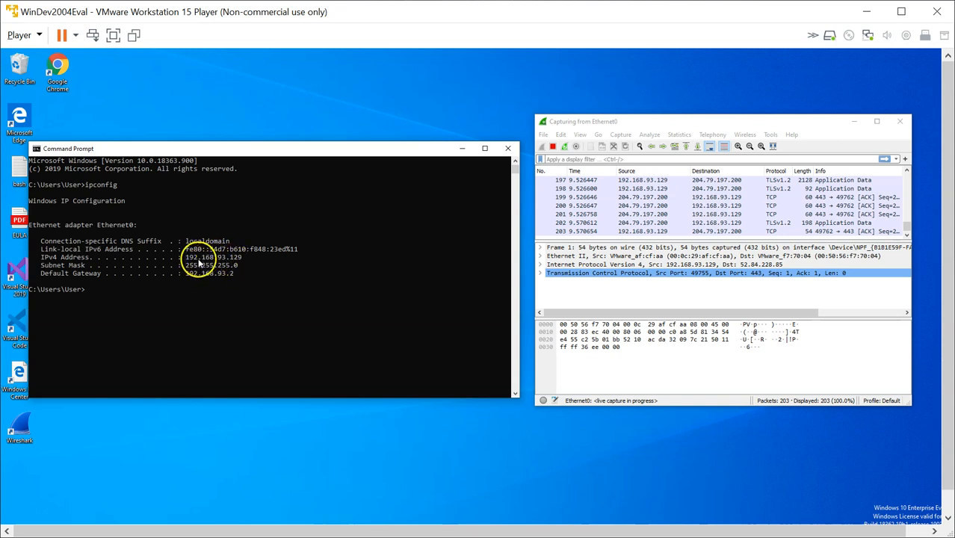
mouse_move(251, 263)
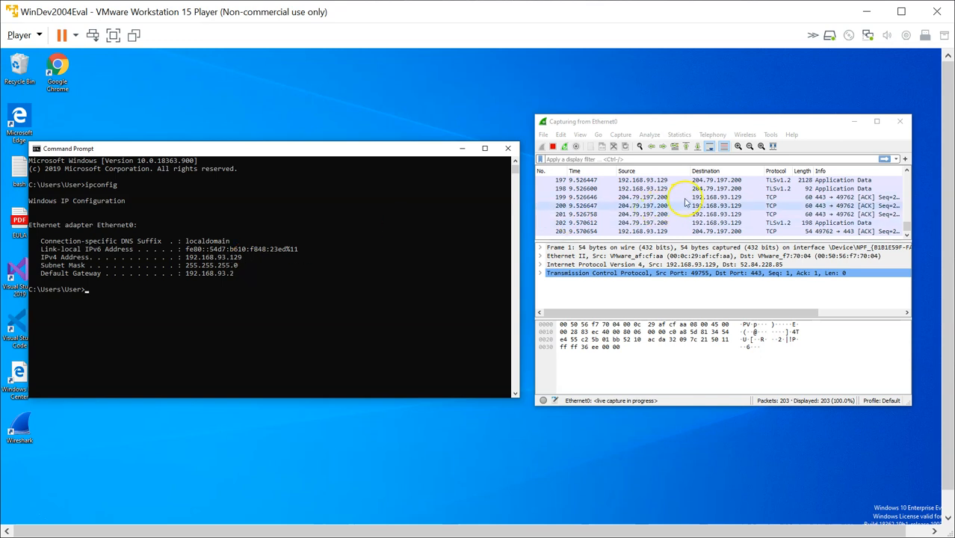
mouse_move(623, 182)
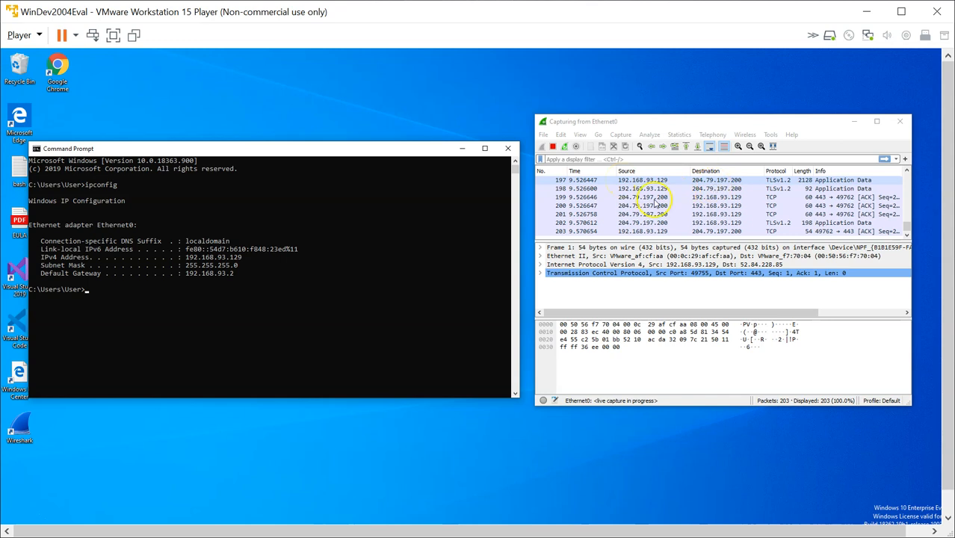
mouse_move(729, 197)
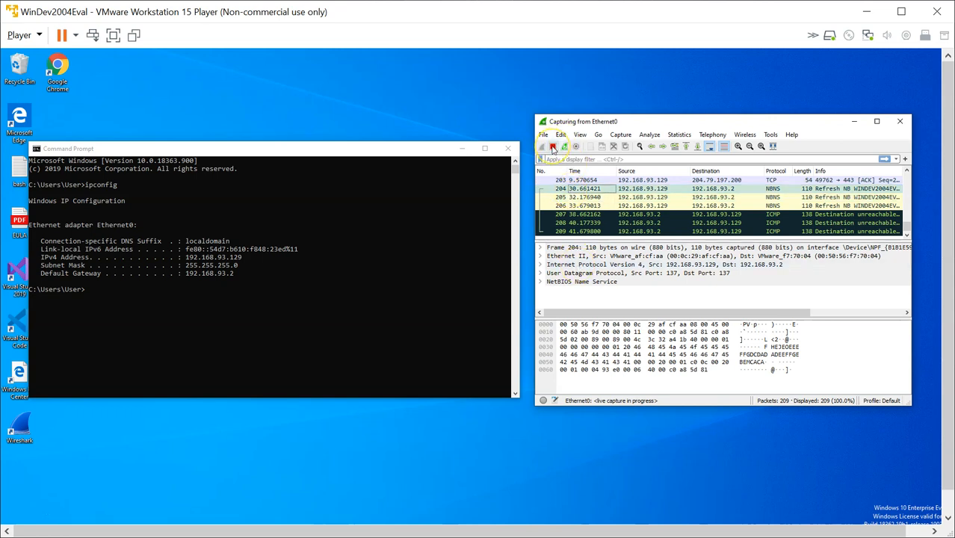
click(553, 147)
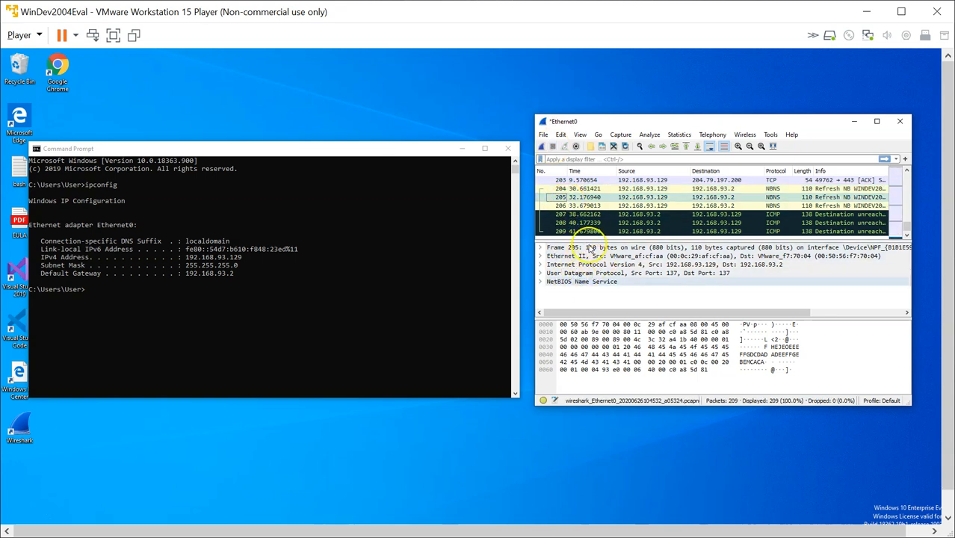
click(582, 197)
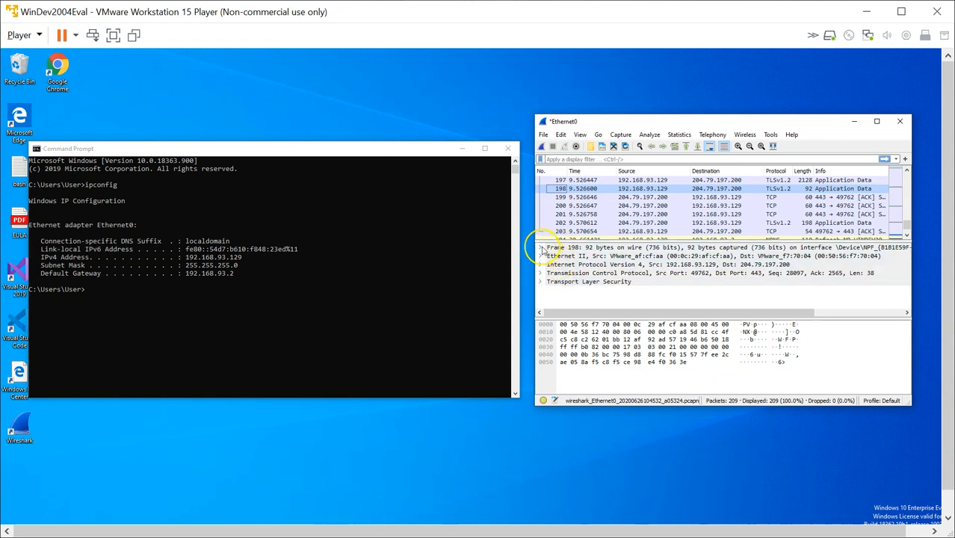
click(541, 248)
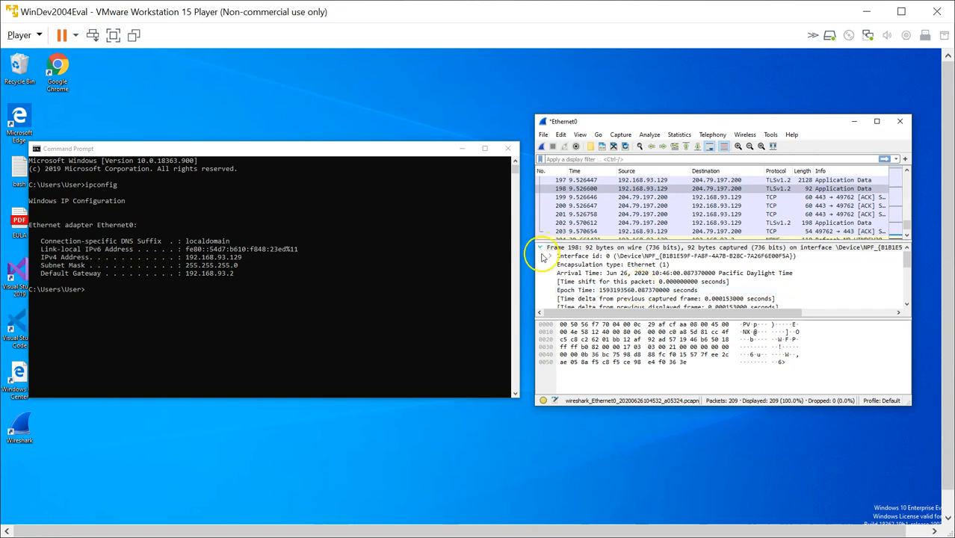
click(541, 248)
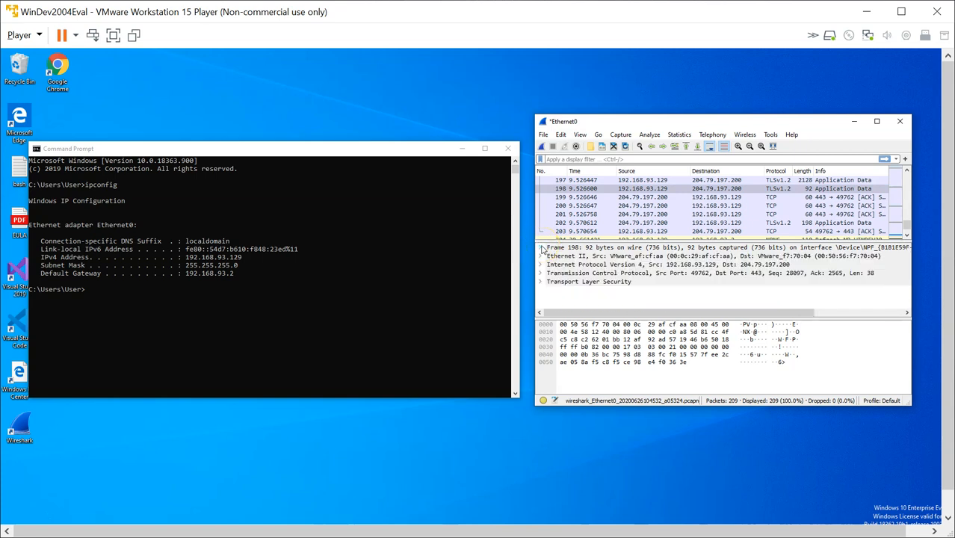
click(540, 256)
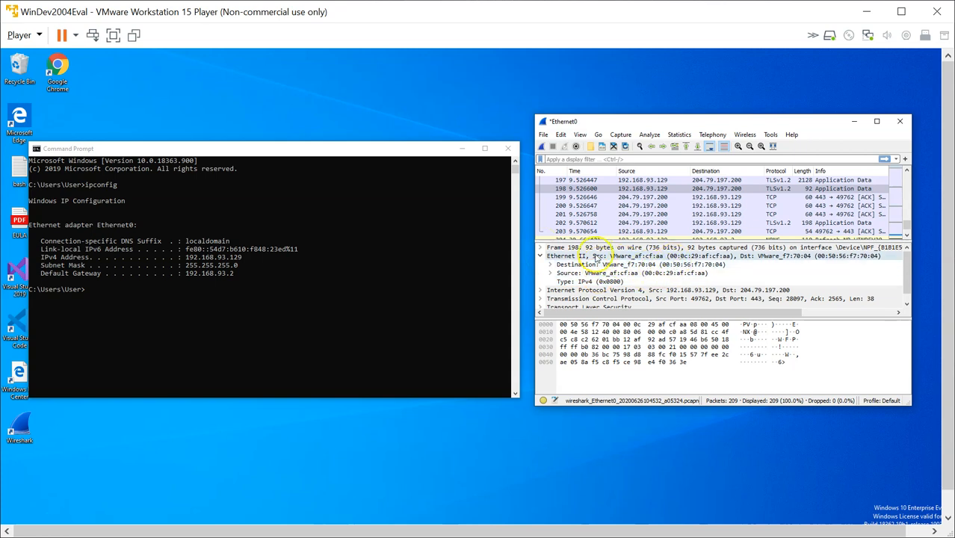
click(541, 256)
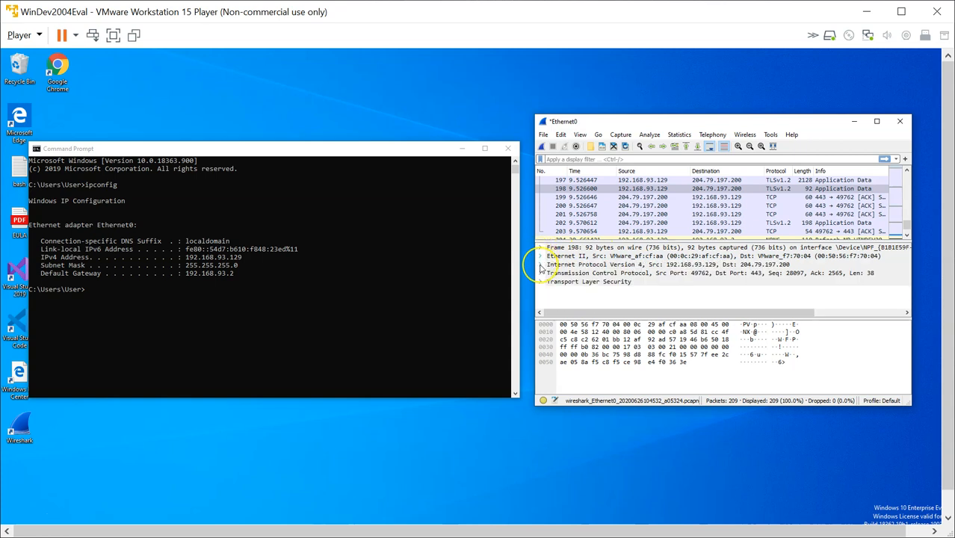
click(539, 264)
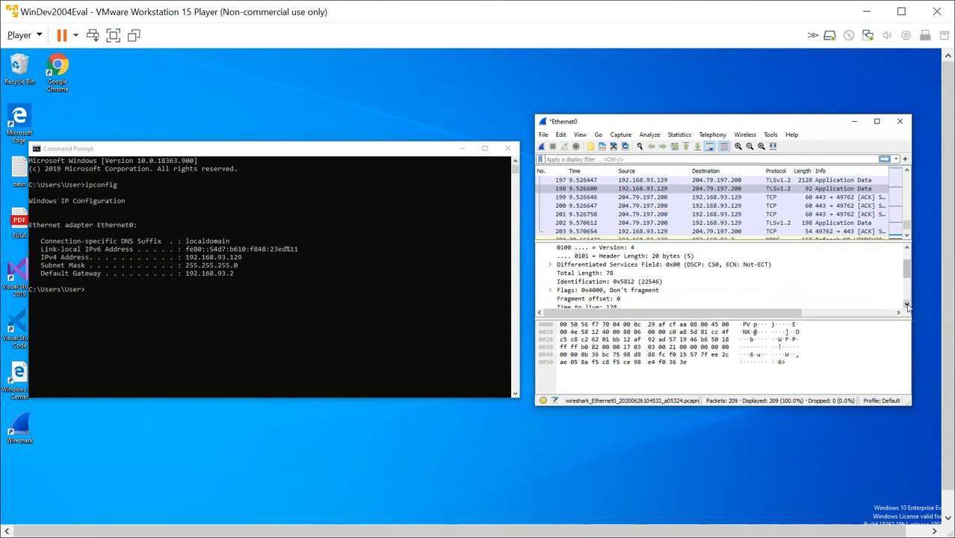
scroll(down, 3)
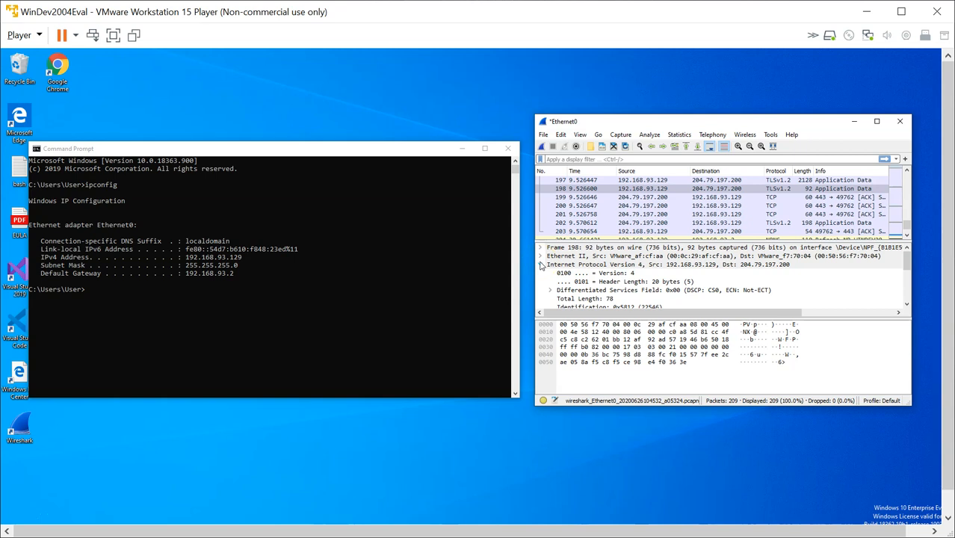
click(541, 263)
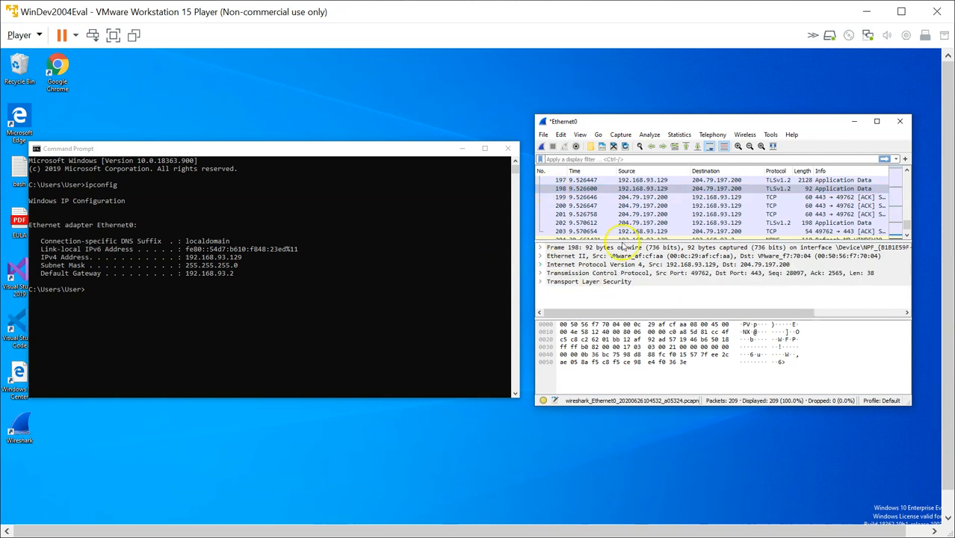
mouse_move(520, 369)
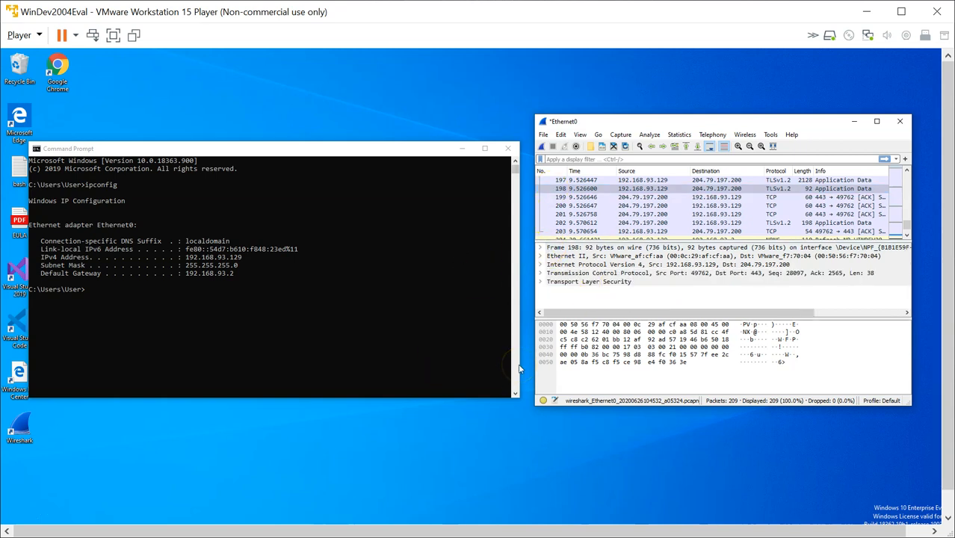
mouse_move(18, 520)
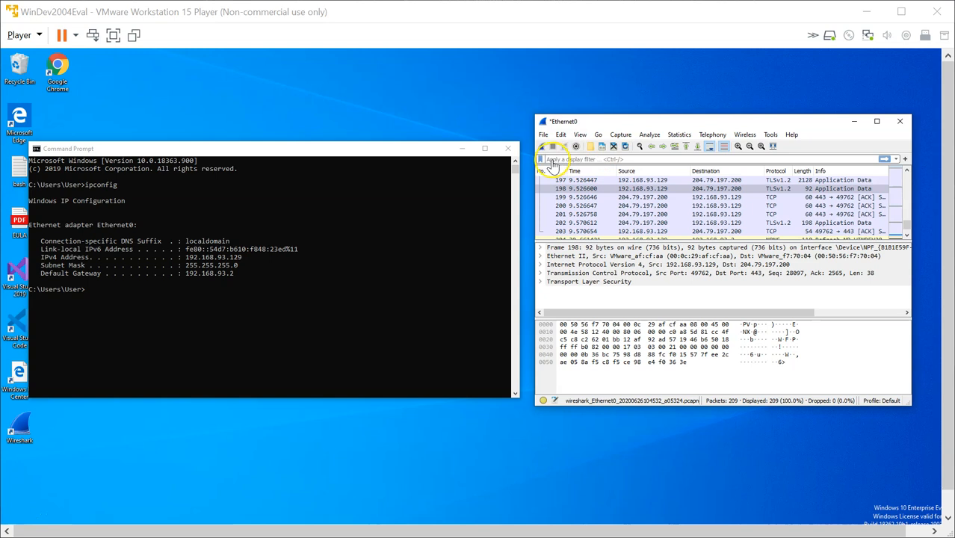
mouse_move(581, 166)
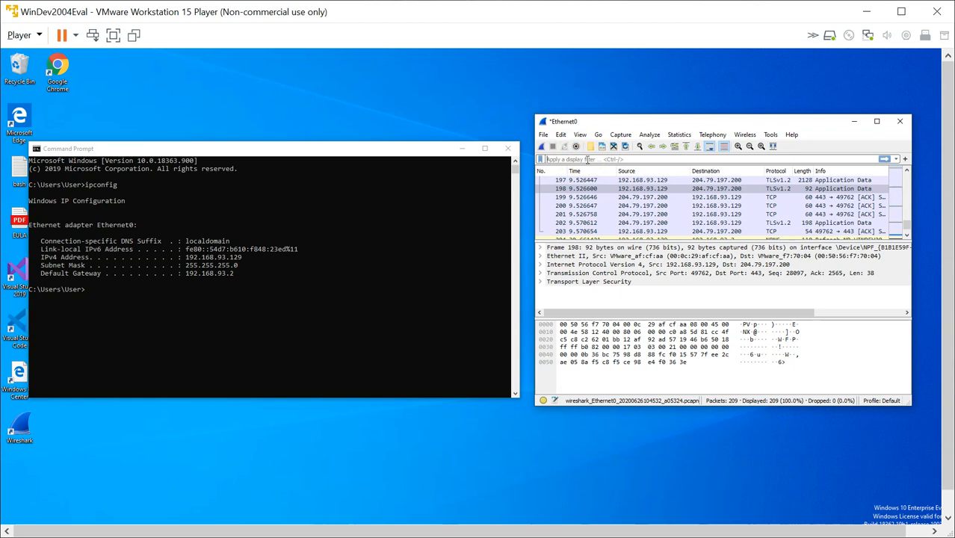
mouse_move(595, 158)
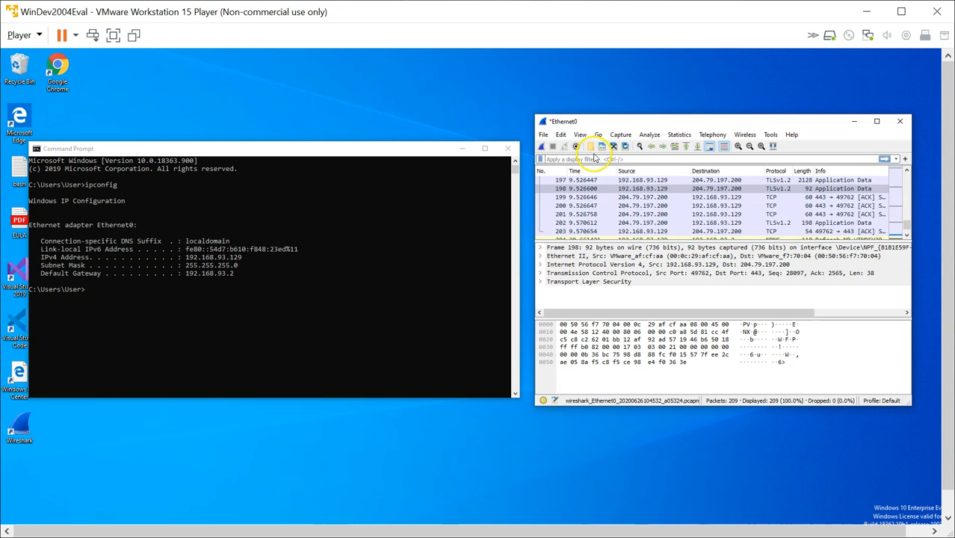
Restart the Ethernet0 capture, continuing without saving the earlier packets
click(580, 135)
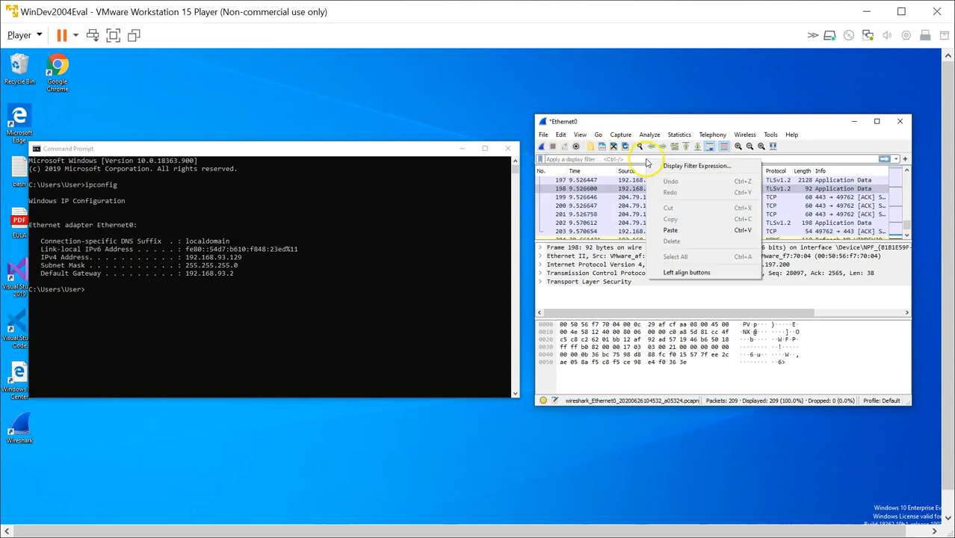
mouse_move(541, 149)
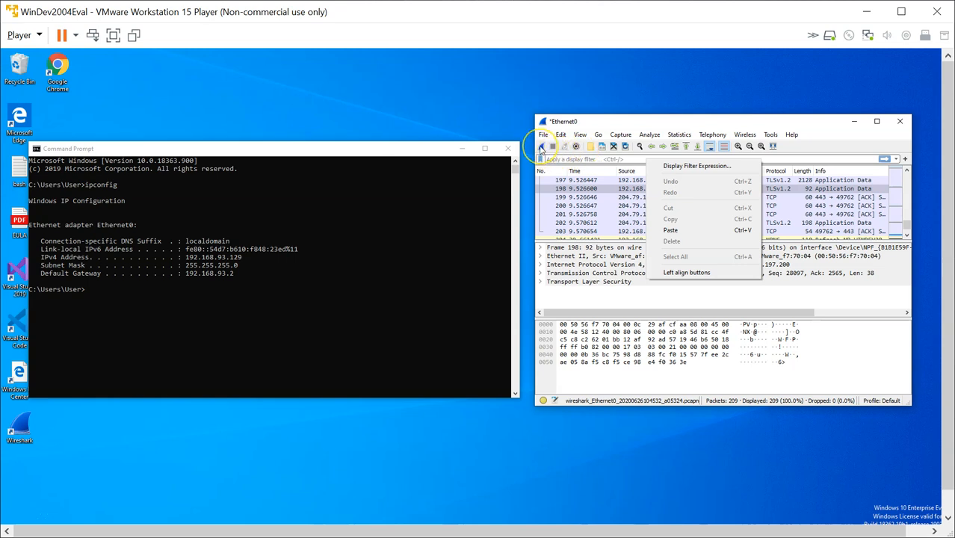
click(541, 146)
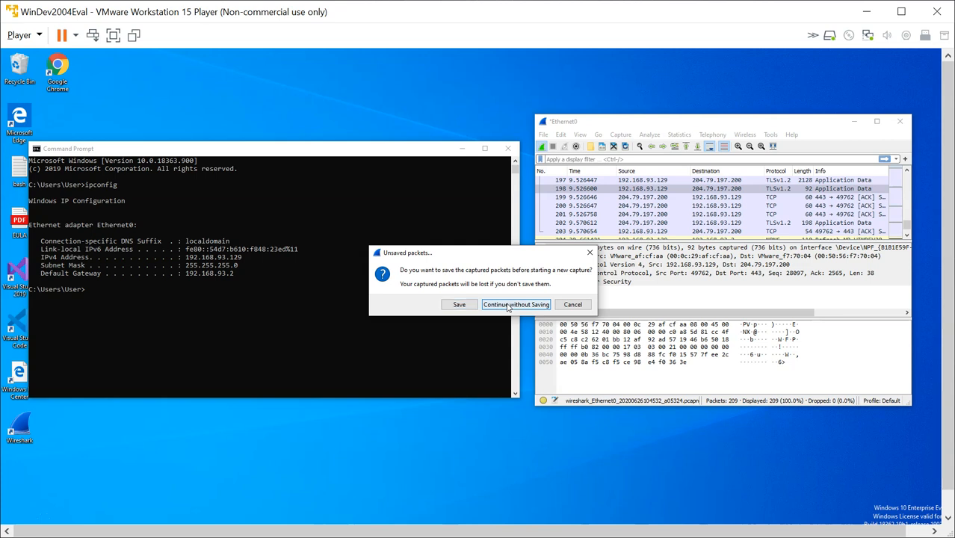
click(514, 305)
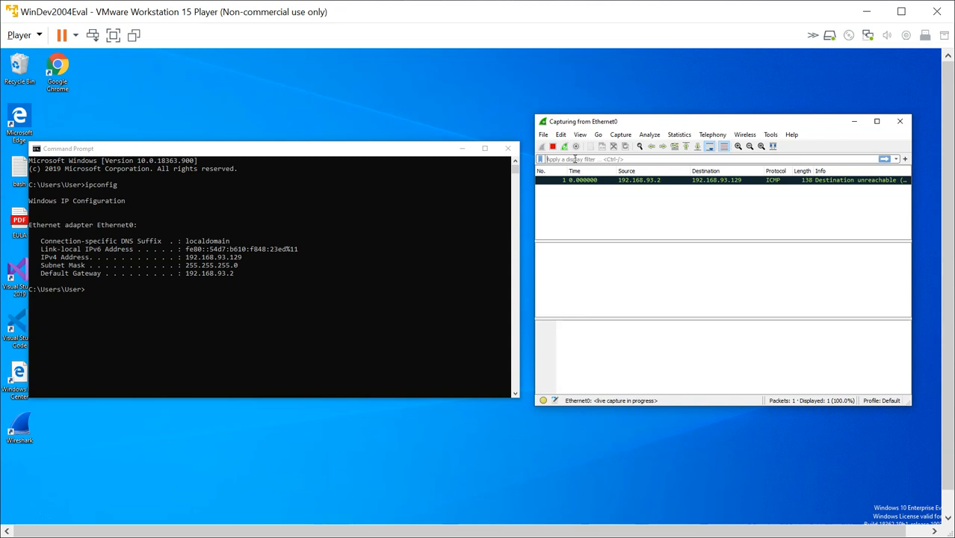
text(icm)
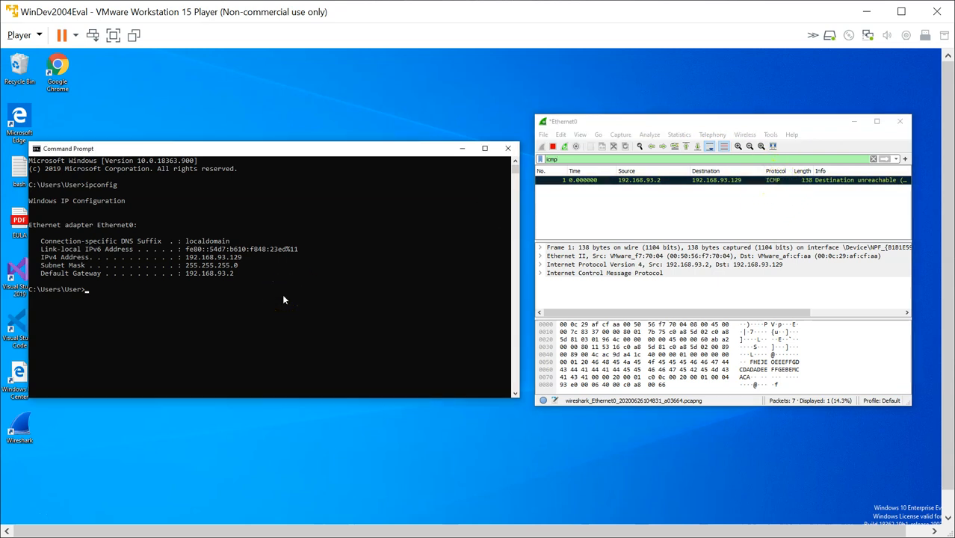
Run ping 192.168.93.2 to the gateway and get four replies with 0% loss
text(ping)
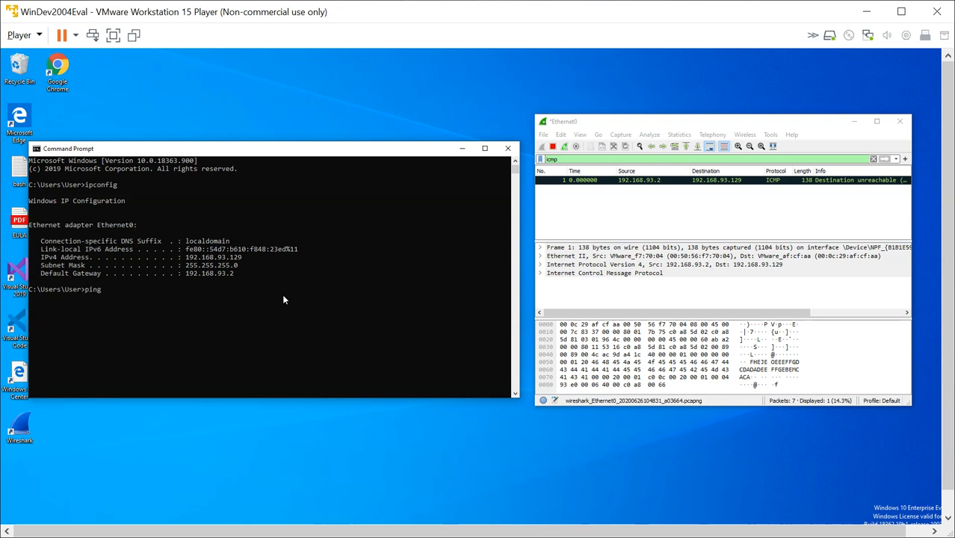
text(8.)
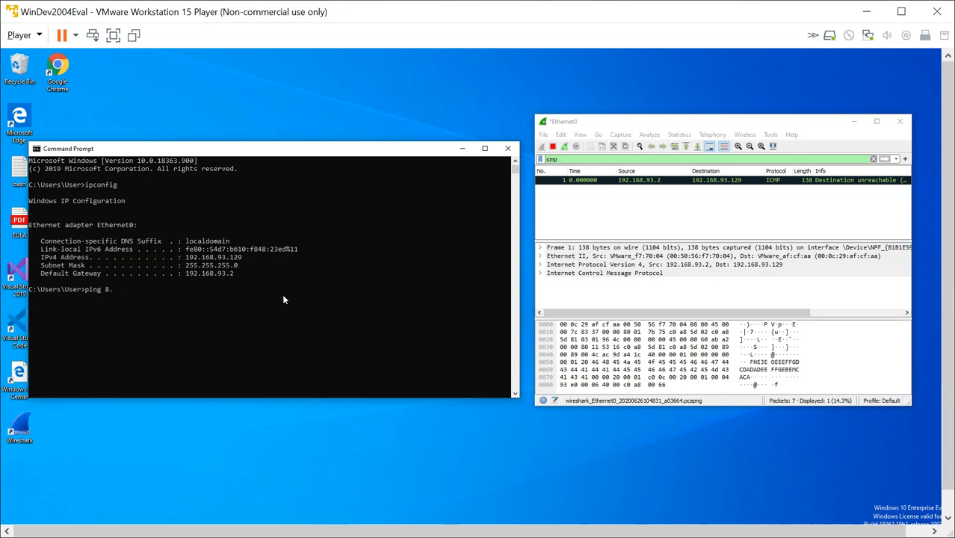
text(1)
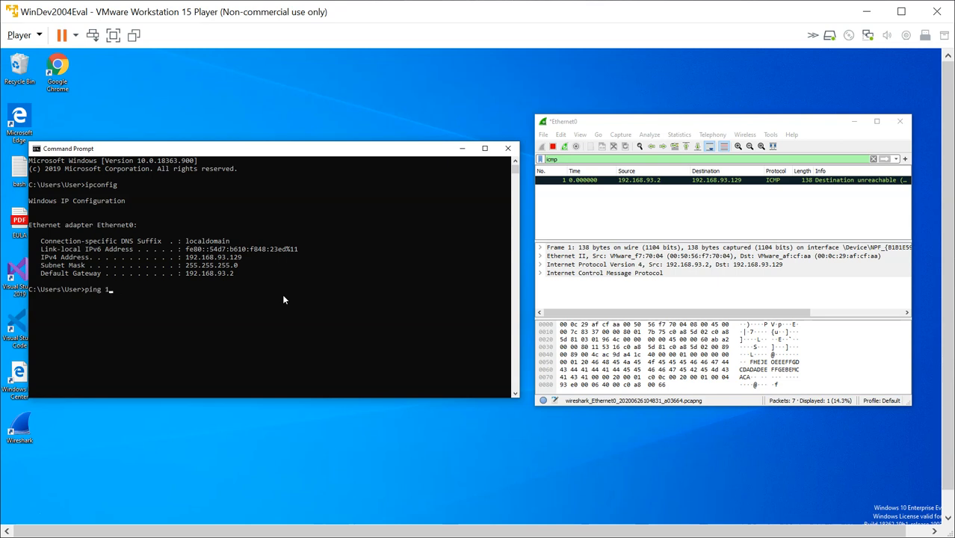
text(92.)
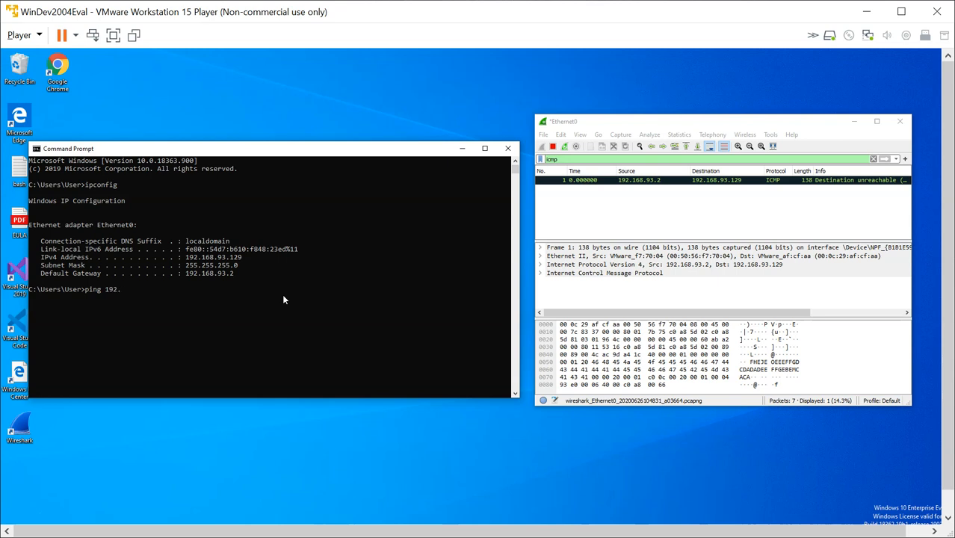
text(168.)
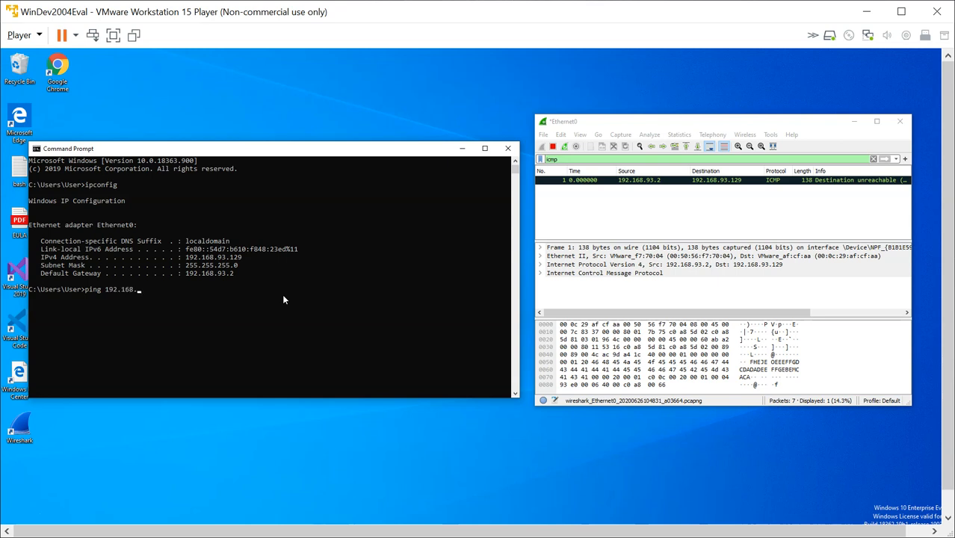
text(93.2)
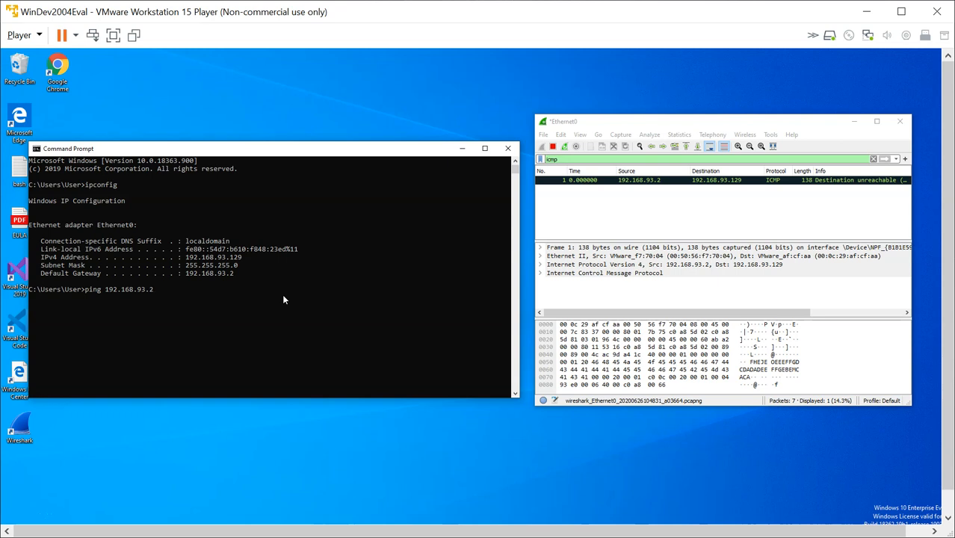
key(Return)
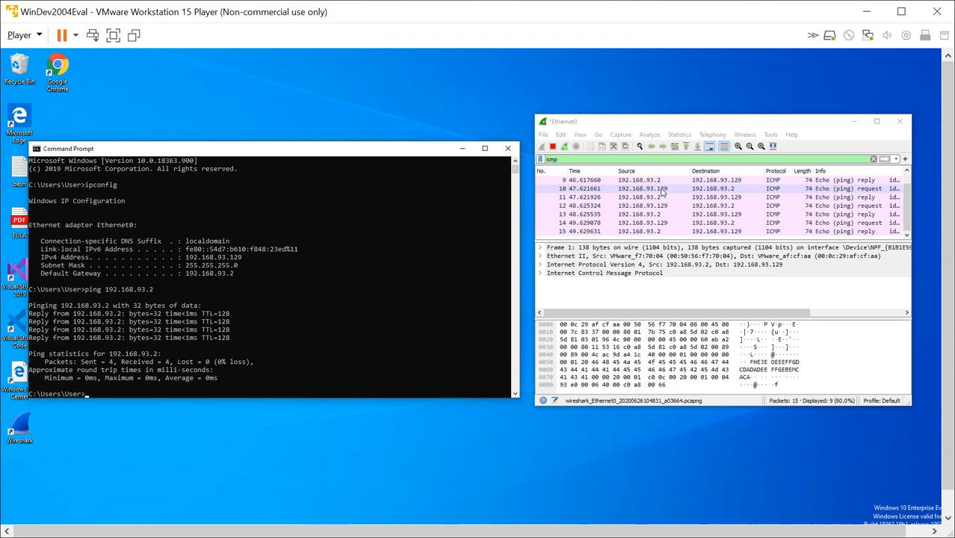
Replace the ICMP display filter with arp, leaving the who-has request and its reply
click(556, 159)
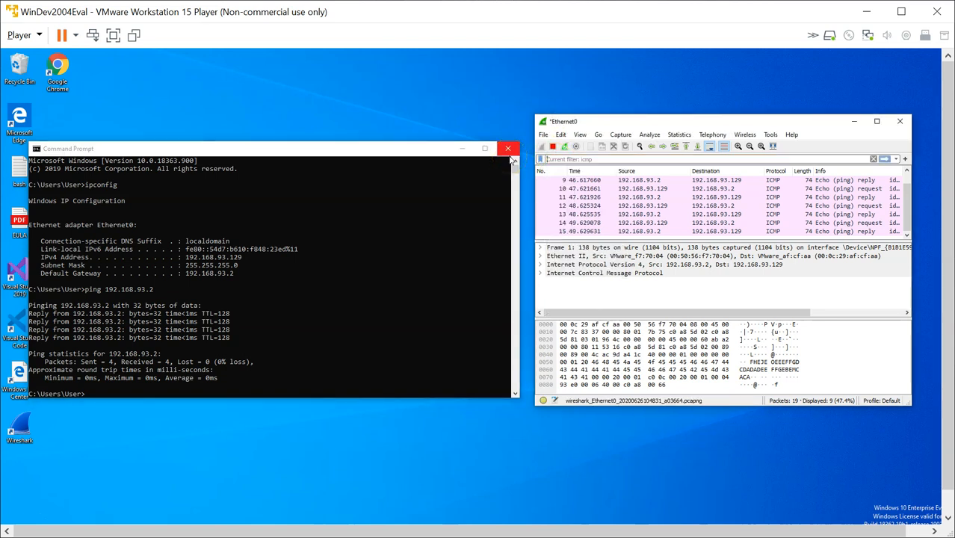
text(arp)
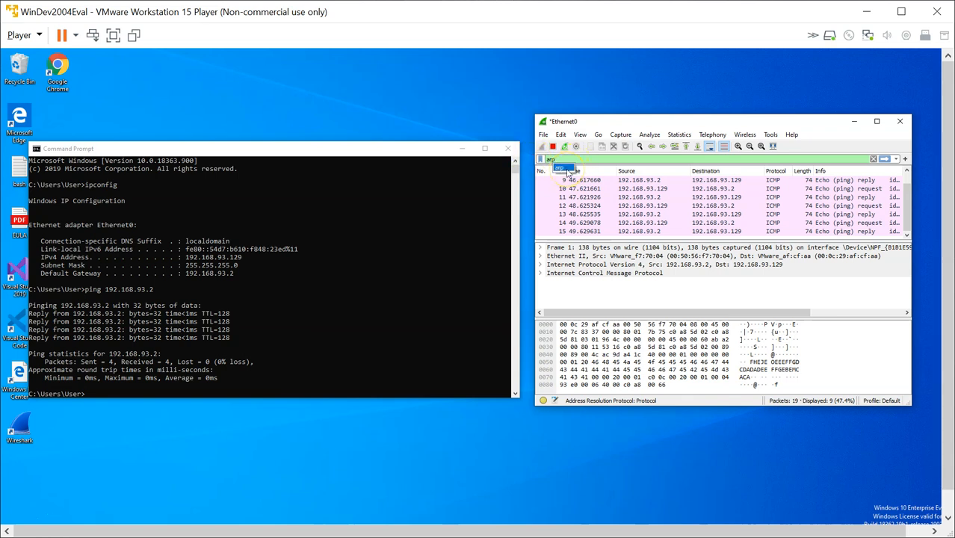
key(Return)
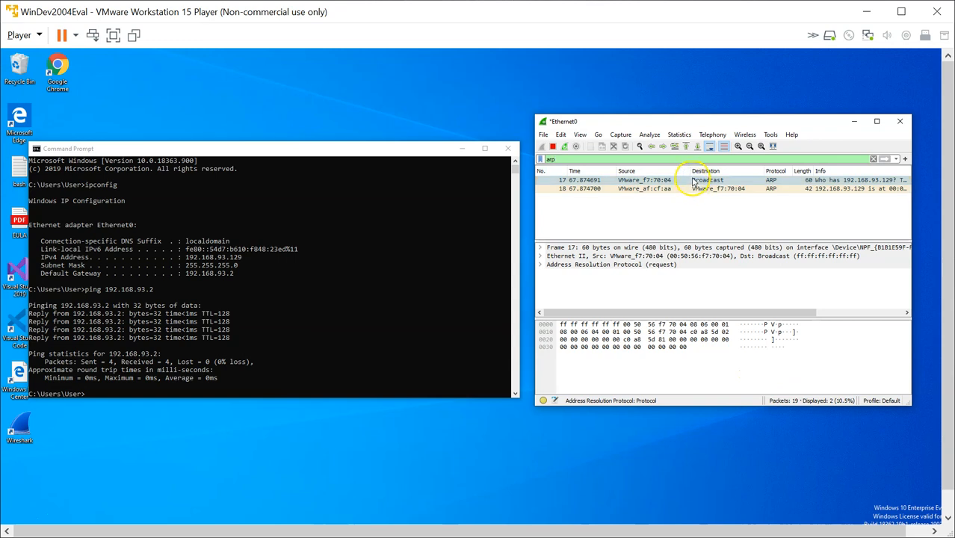
Expand the ARP layer of the request, then view packet 18's expanded 42-byte reply
right_click(693, 179)
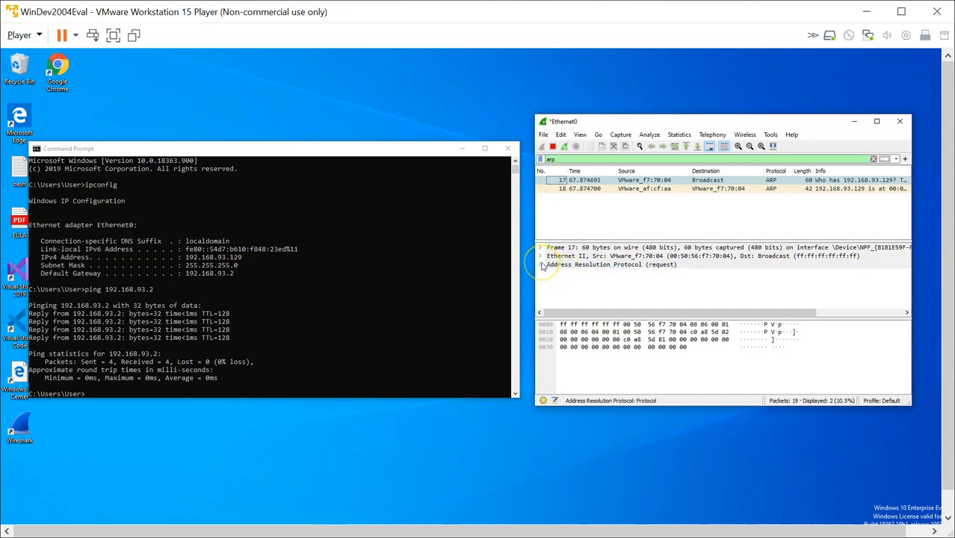
click(541, 264)
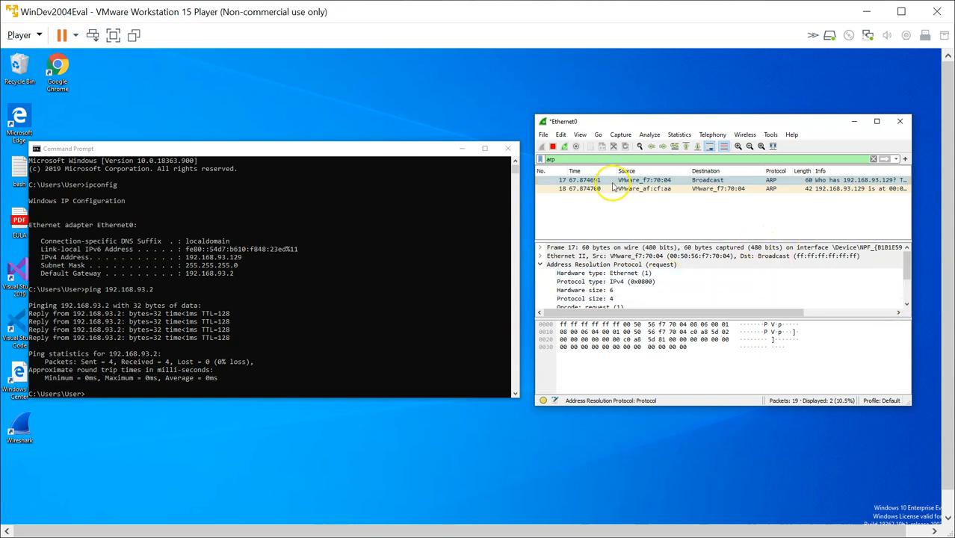
click(658, 188)
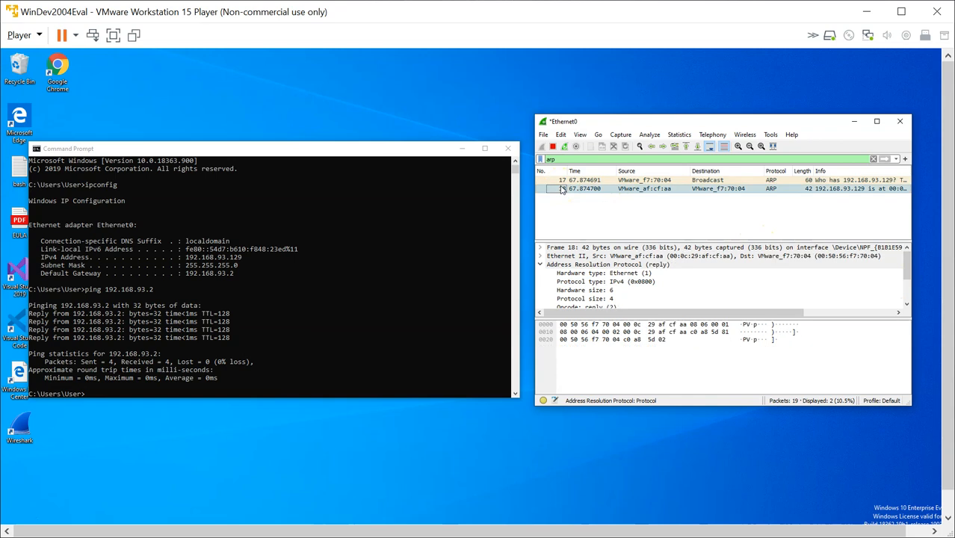
mouse_move(670, 230)
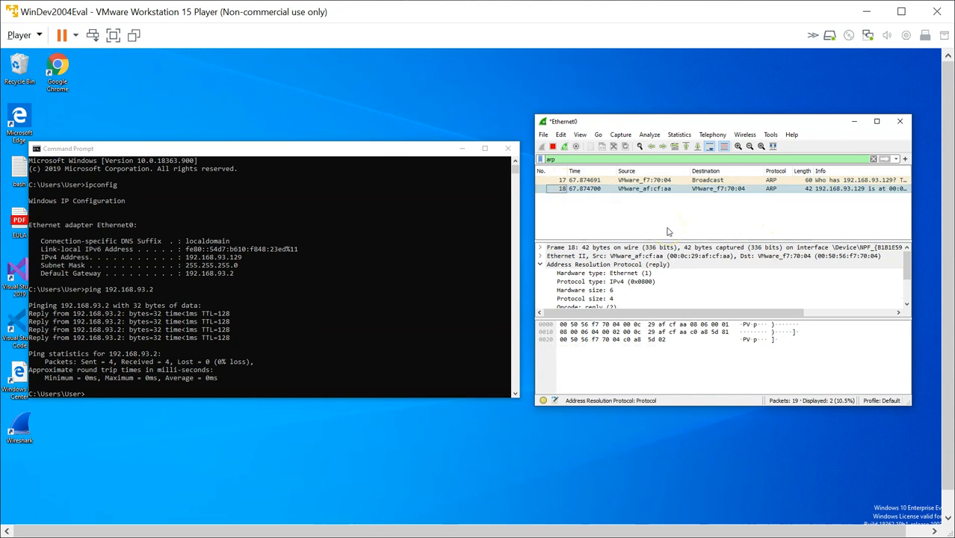